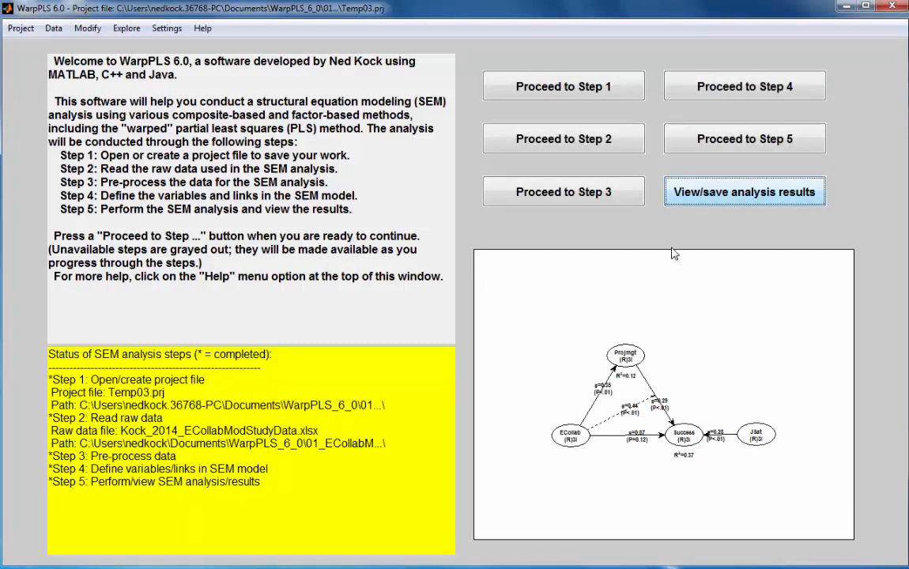
{"action": "mouse_move", "coordinate": [786, 471]}
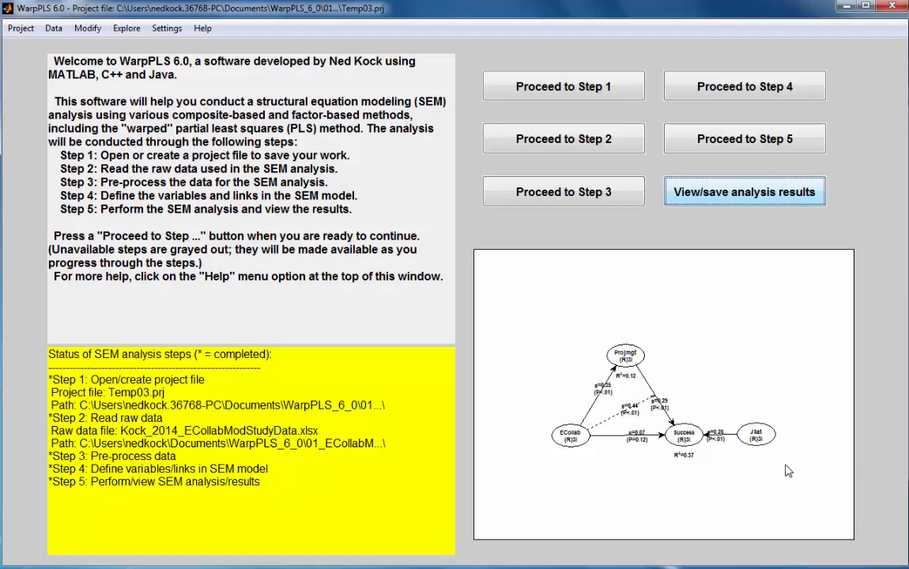
{"action": "mouse_move", "coordinate": [806, 430]}
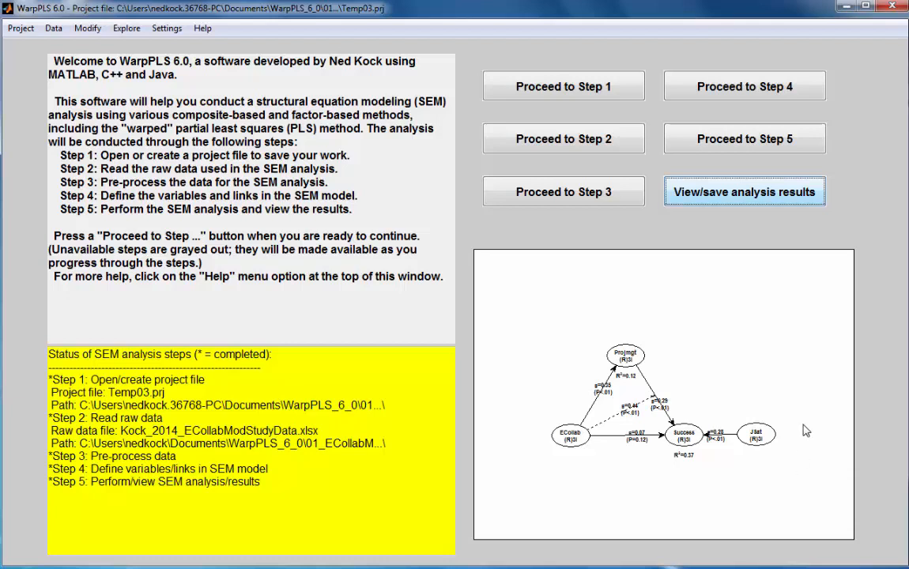
{"action": "mouse_move", "coordinate": [544, 427]}
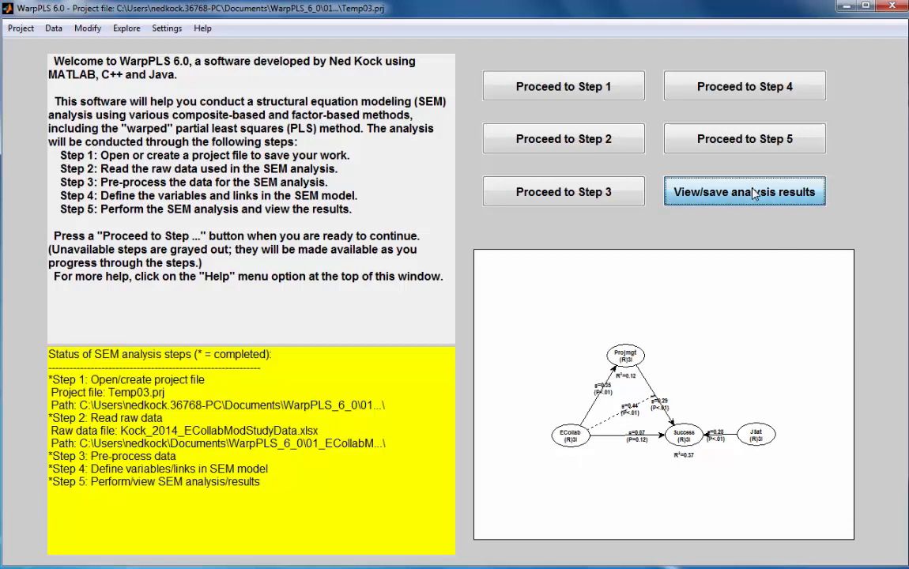
Review the saved results, then bring up General settings with the outer model algorithm list shown
{"action": "left_click", "coordinate": [743, 191]}
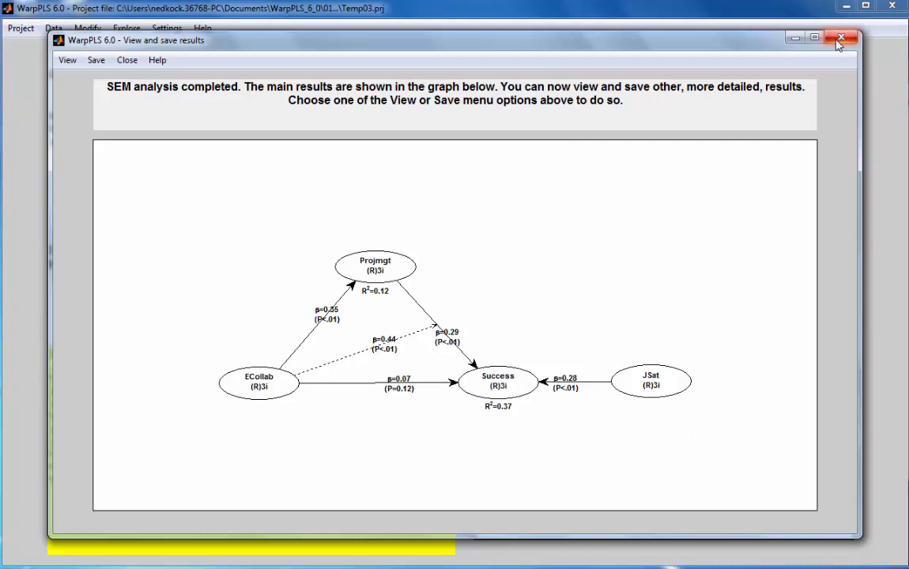
{"action": "mouse_move", "coordinate": [841, 38]}
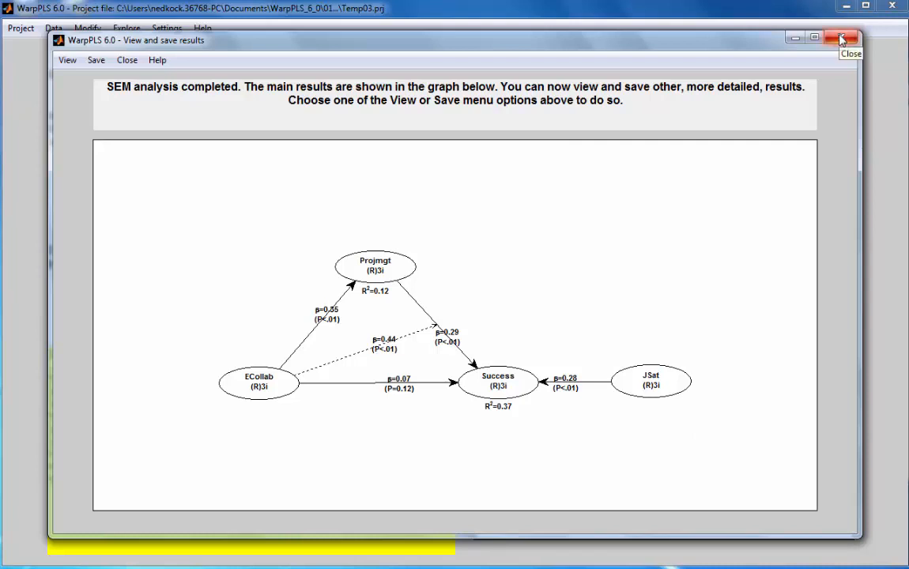
{"action": "left_click", "coordinate": [841, 38]}
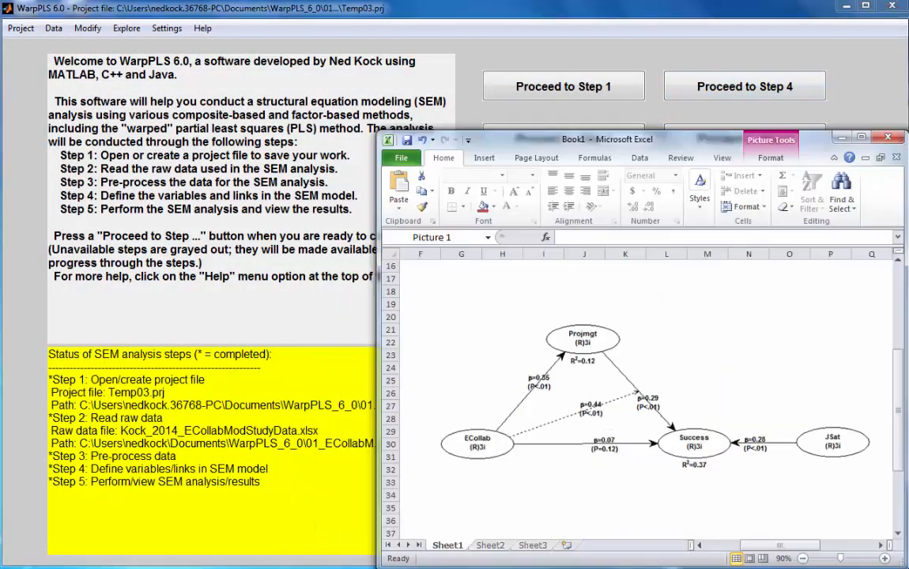
{"action": "mouse_move", "coordinate": [694, 529]}
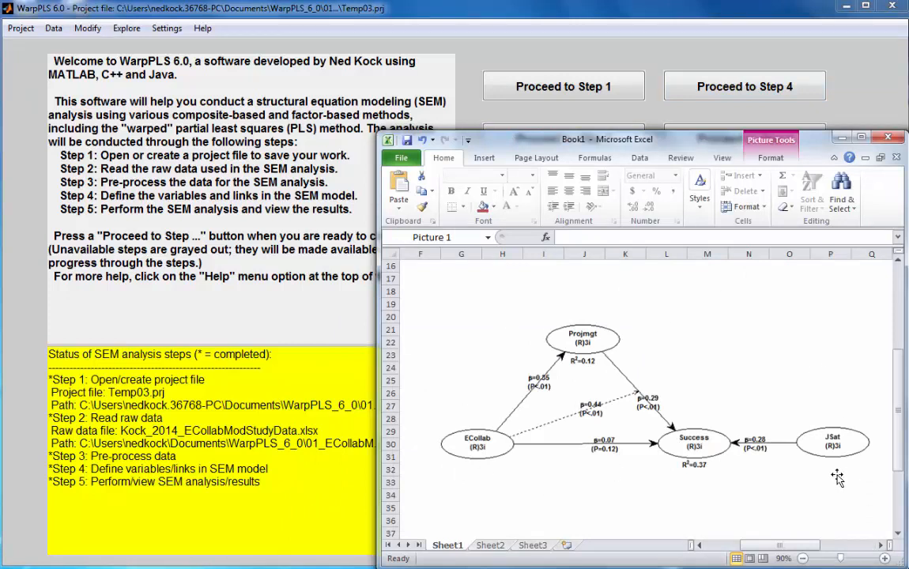
{"action": "mouse_move", "coordinate": [727, 372]}
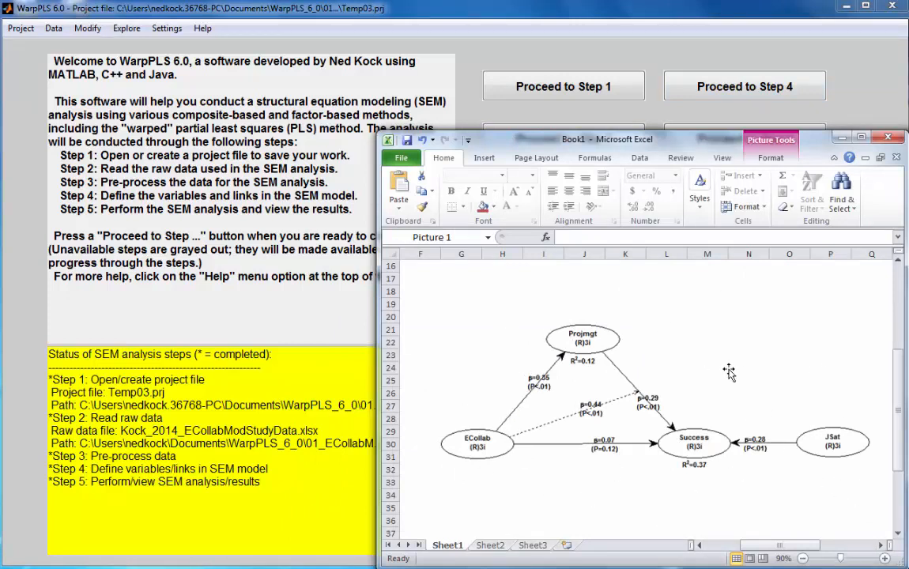
{"action": "mouse_move", "coordinate": [851, 324]}
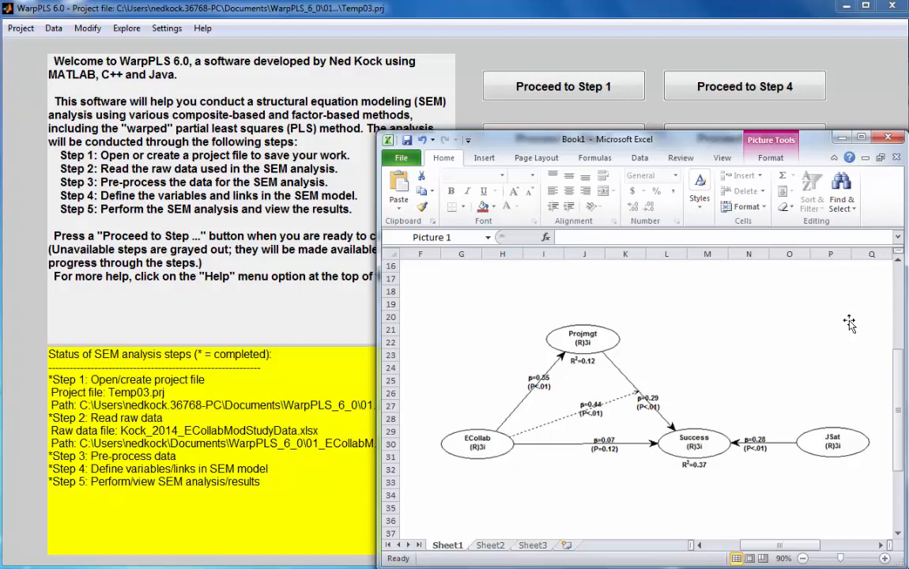
{"action": "mouse_move", "coordinate": [857, 318]}
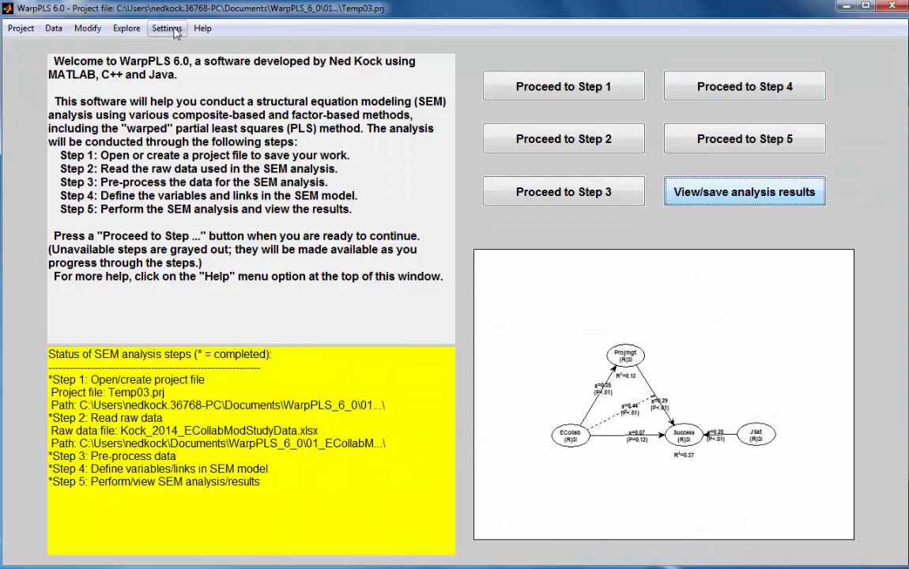
{"action": "left_click", "coordinate": [168, 29]}
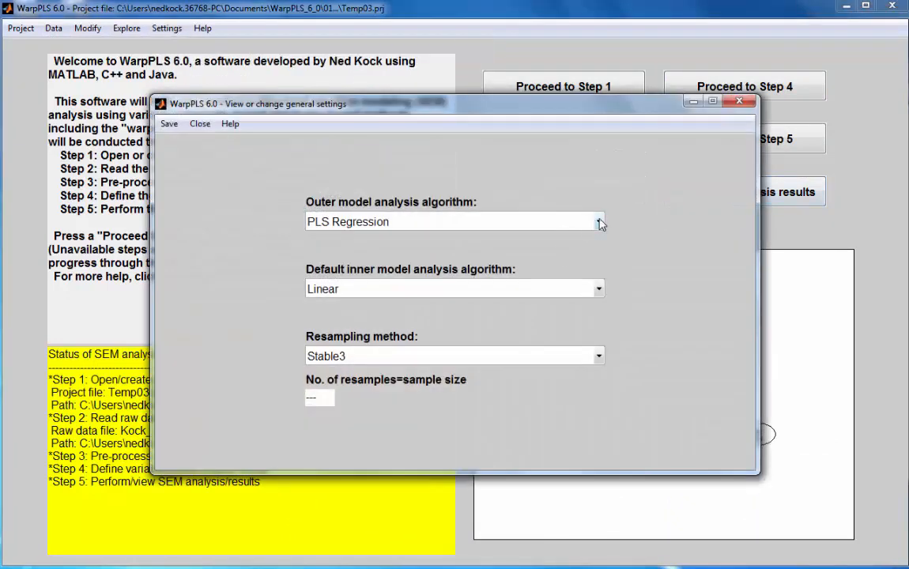
{"action": "left_click", "coordinate": [599, 221]}
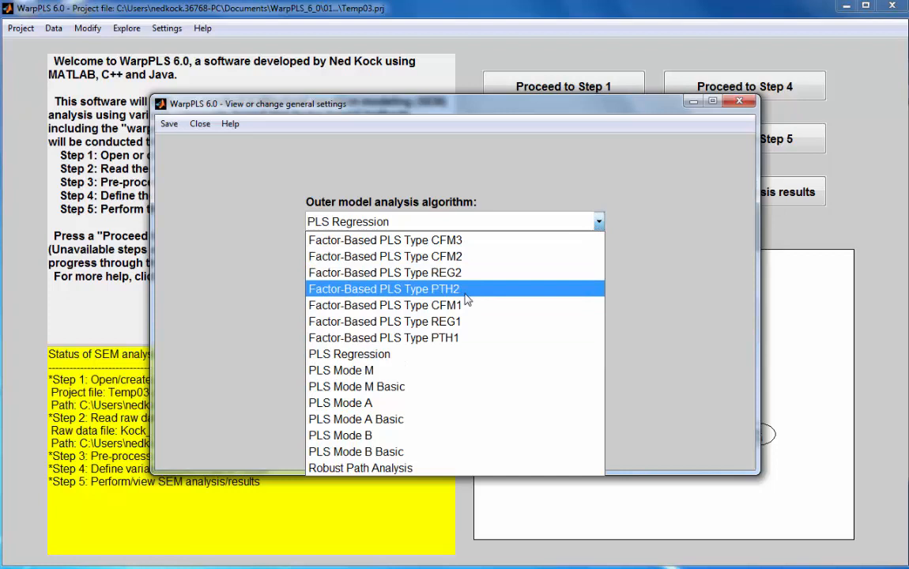
{"action": "mouse_move", "coordinate": [450, 292]}
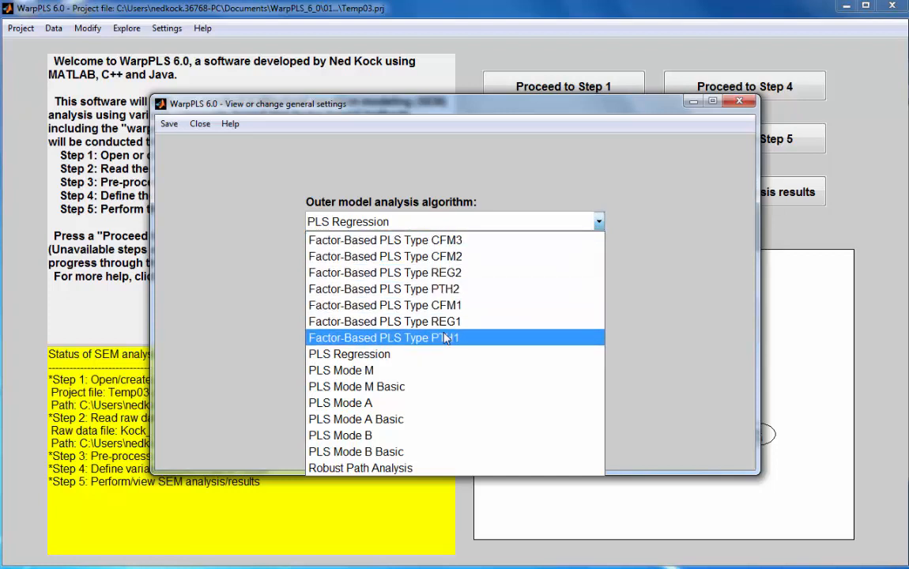
{"action": "mouse_move", "coordinate": [419, 362]}
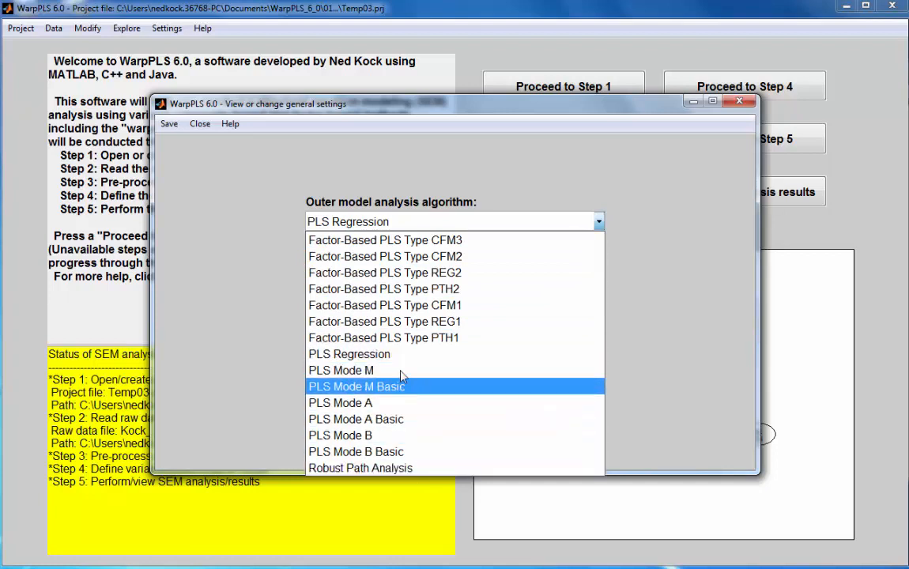
{"action": "mouse_move", "coordinate": [401, 354]}
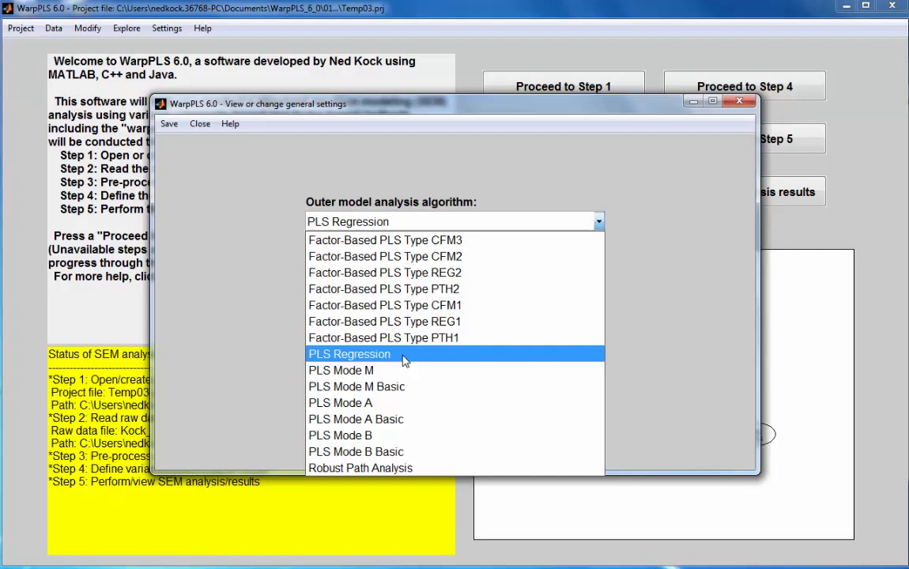
{"action": "mouse_move", "coordinate": [382, 338]}
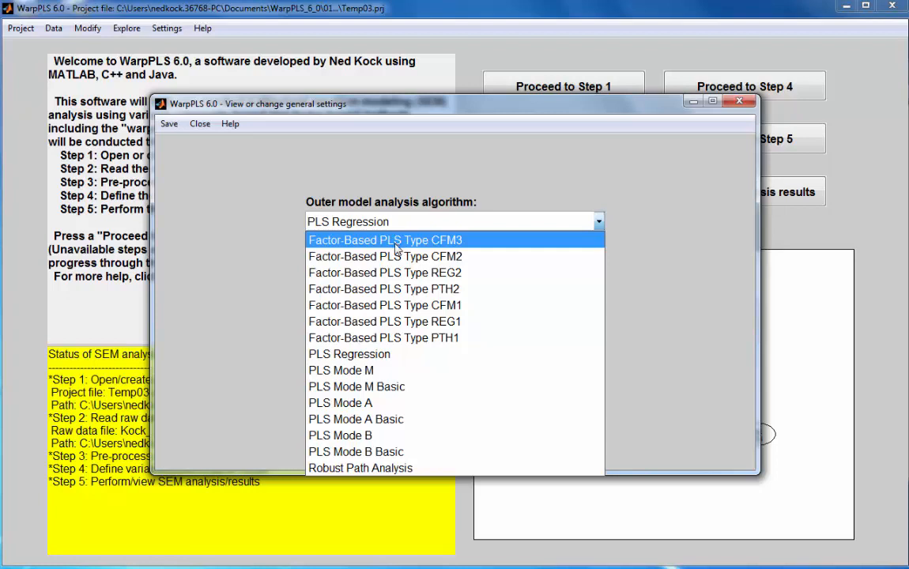
{"action": "mouse_move", "coordinate": [402, 256]}
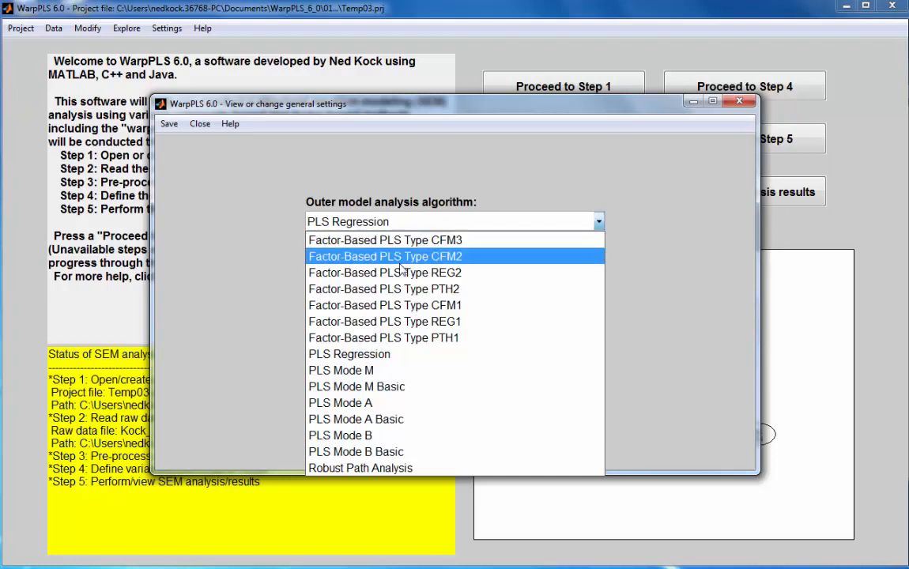
{"action": "mouse_move", "coordinate": [384, 339]}
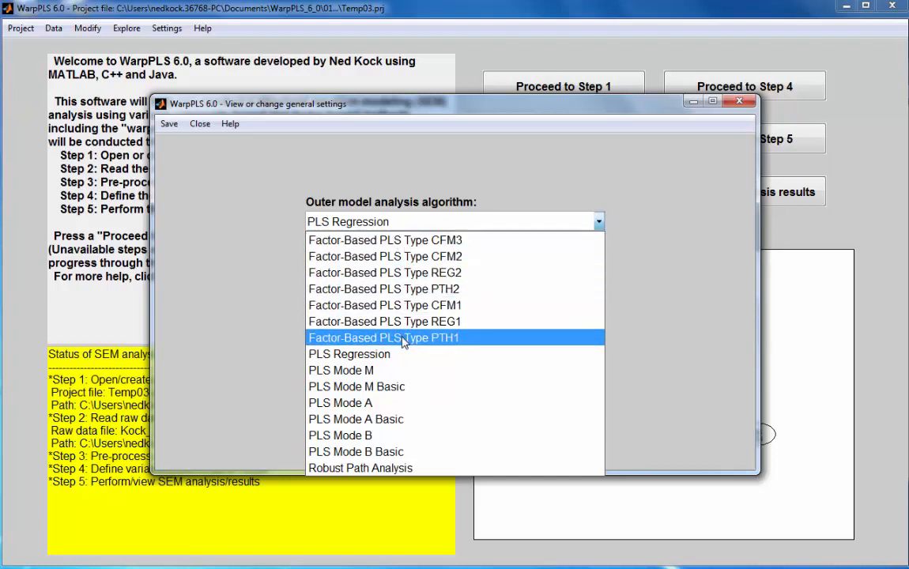
{"action": "mouse_move", "coordinate": [385, 306]}
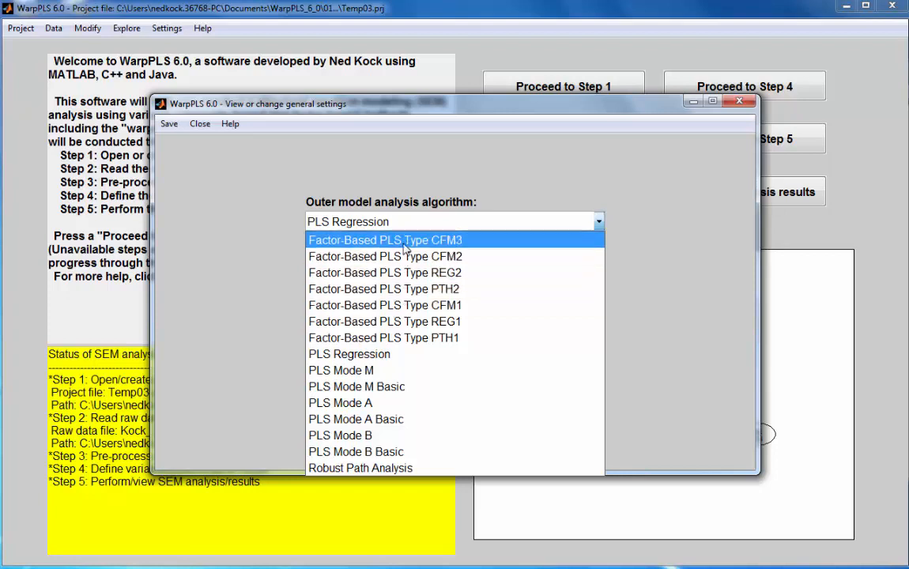
{"action": "mouse_move", "coordinate": [401, 272]}
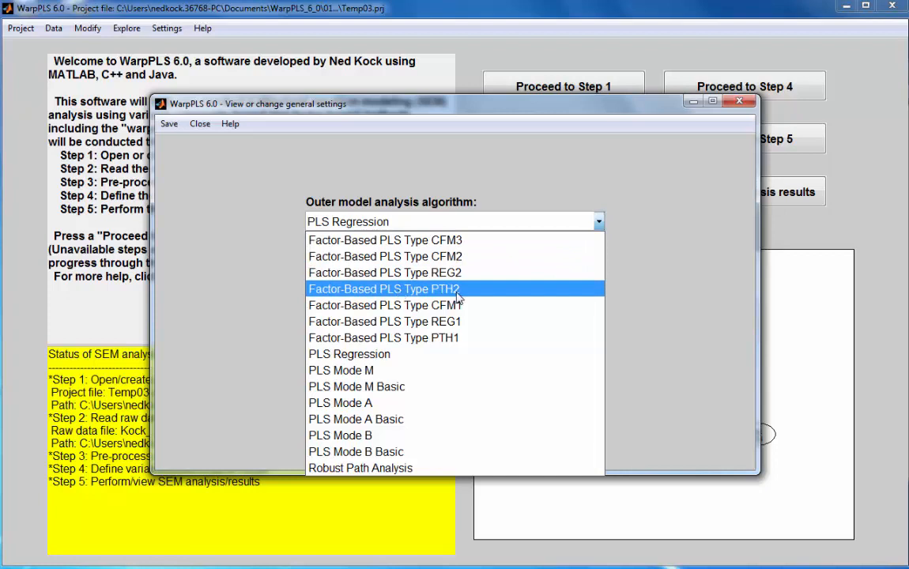
{"action": "mouse_move", "coordinate": [455, 240]}
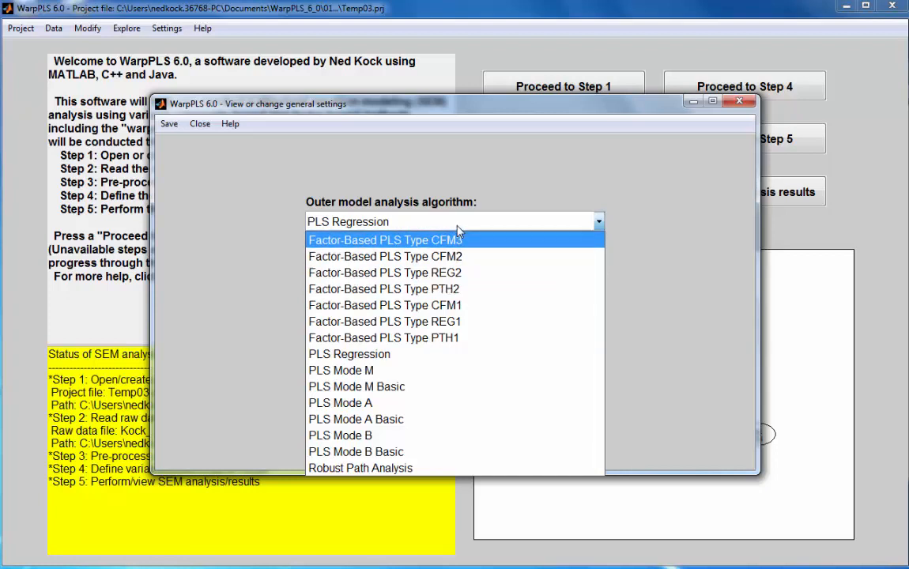
{"action": "mouse_move", "coordinate": [477, 245]}
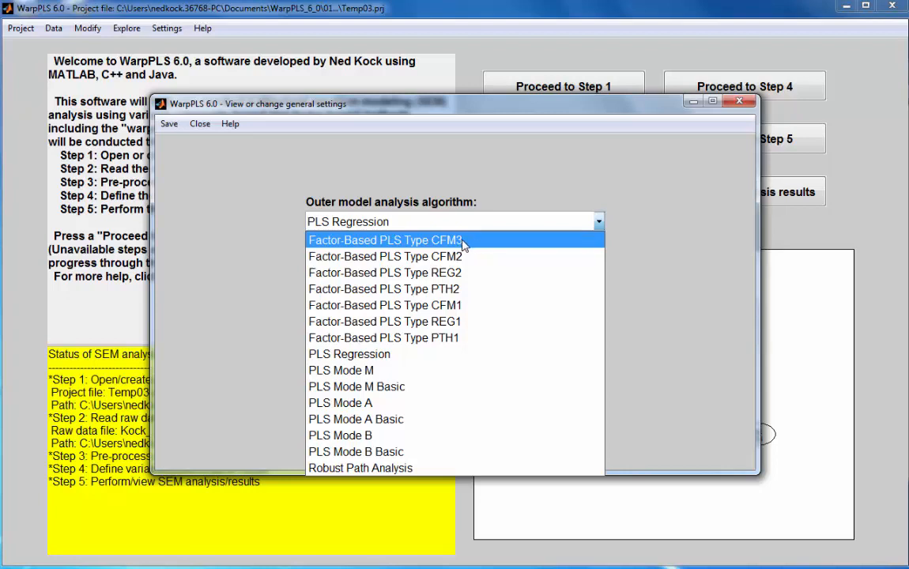
{"action": "mouse_move", "coordinate": [478, 243]}
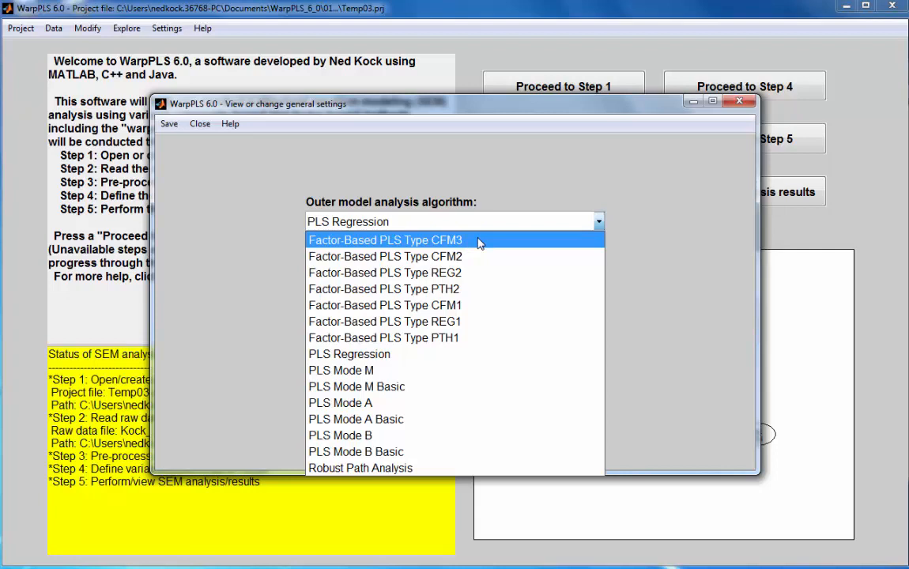
{"action": "mouse_move", "coordinate": [487, 256]}
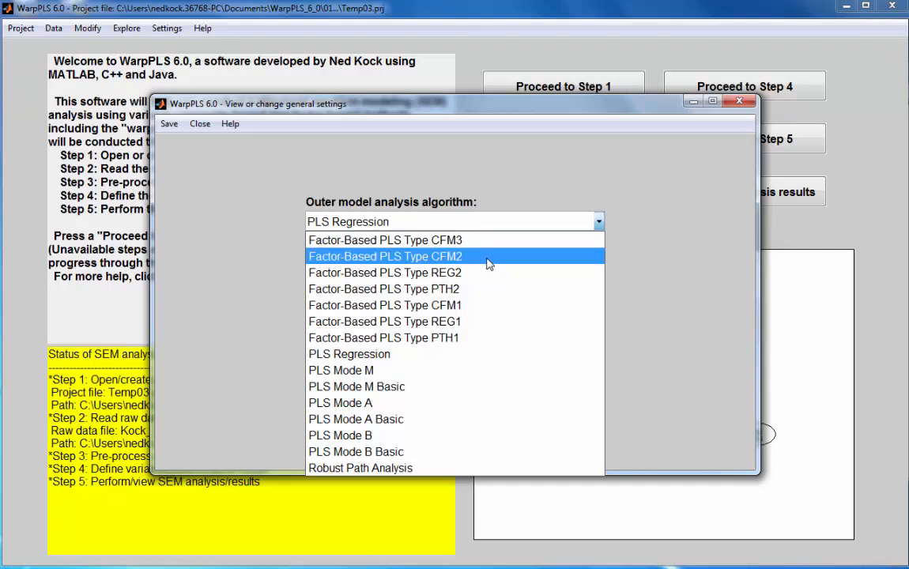
{"action": "mouse_move", "coordinate": [490, 272]}
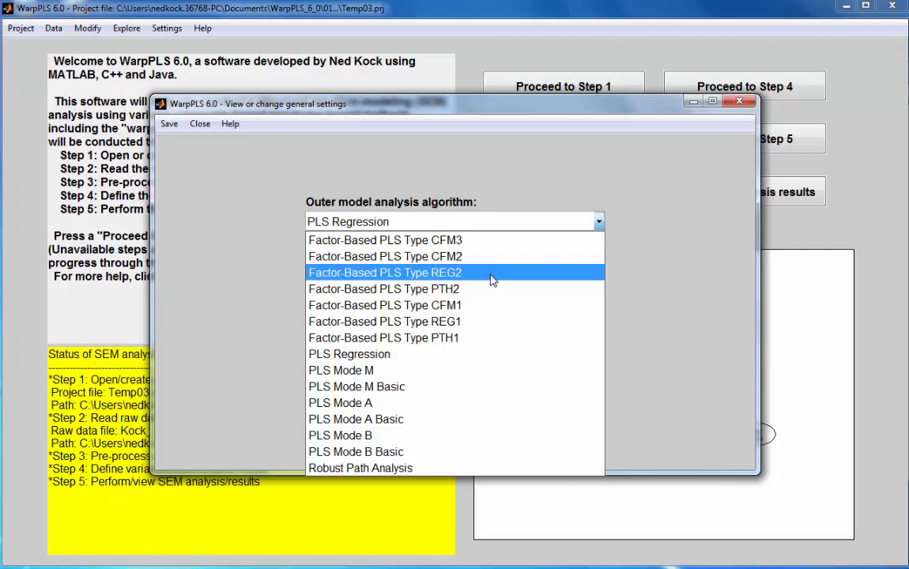
{"action": "mouse_move", "coordinate": [490, 288]}
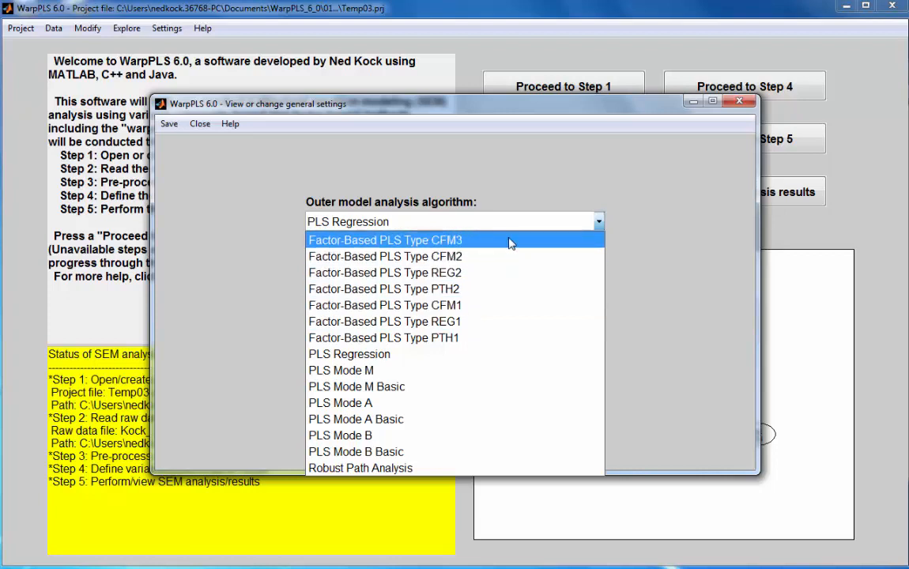
{"action": "mouse_move", "coordinate": [499, 244]}
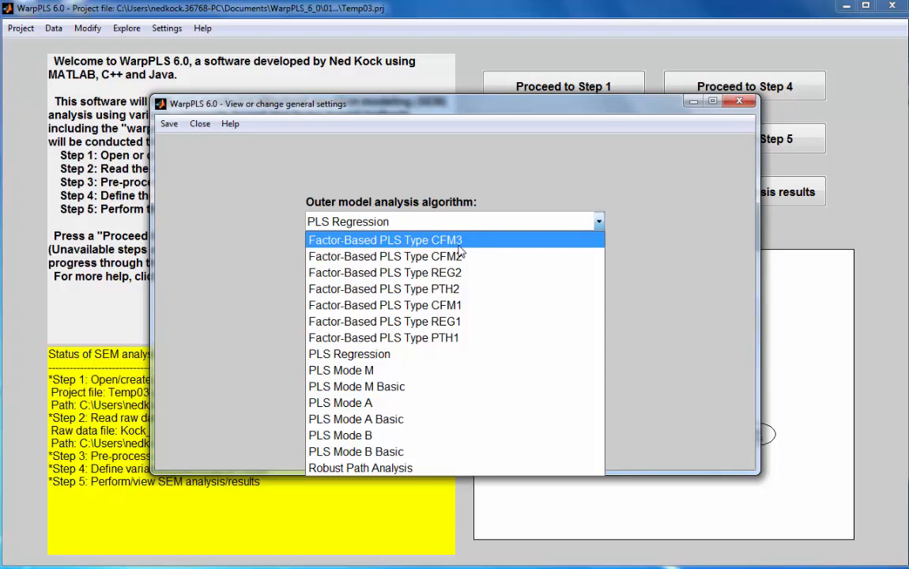
{"action": "mouse_move", "coordinate": [478, 243]}
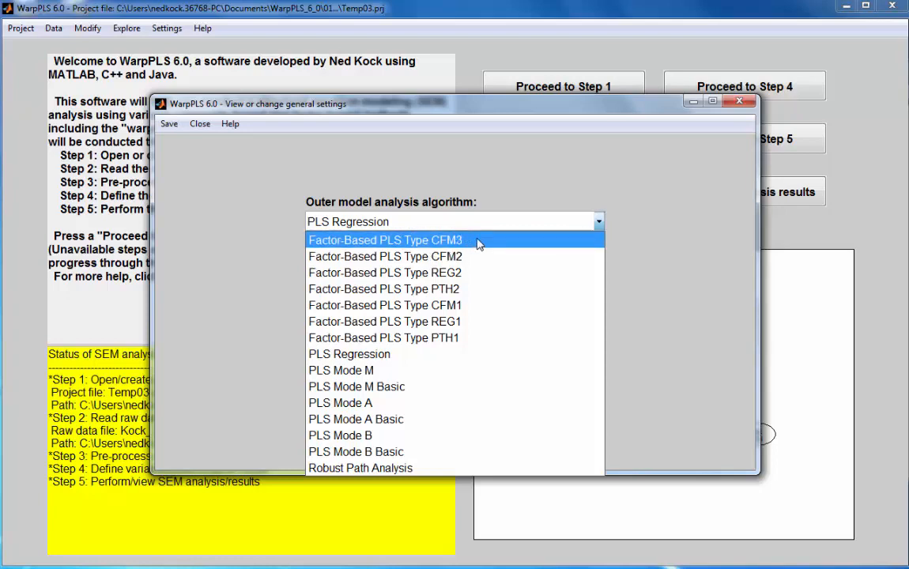
Choose Factor-Based PLS Type CFM3 as the outer model analysis algorithm
{"action": "left_click", "coordinate": [386, 240]}
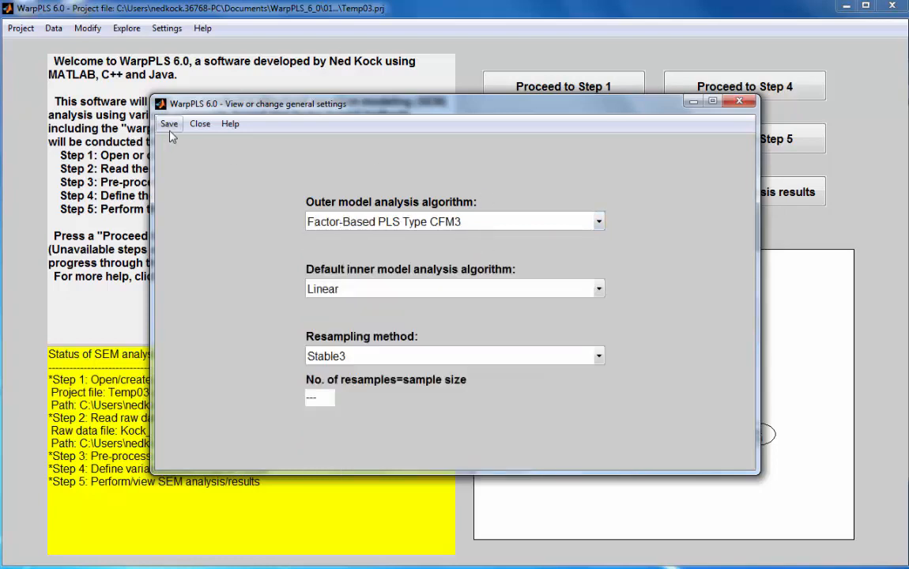
Save the CFM3 setting, proceed to Step 5 and perform the SEM analysis
{"action": "left_click", "coordinate": [199, 123]}
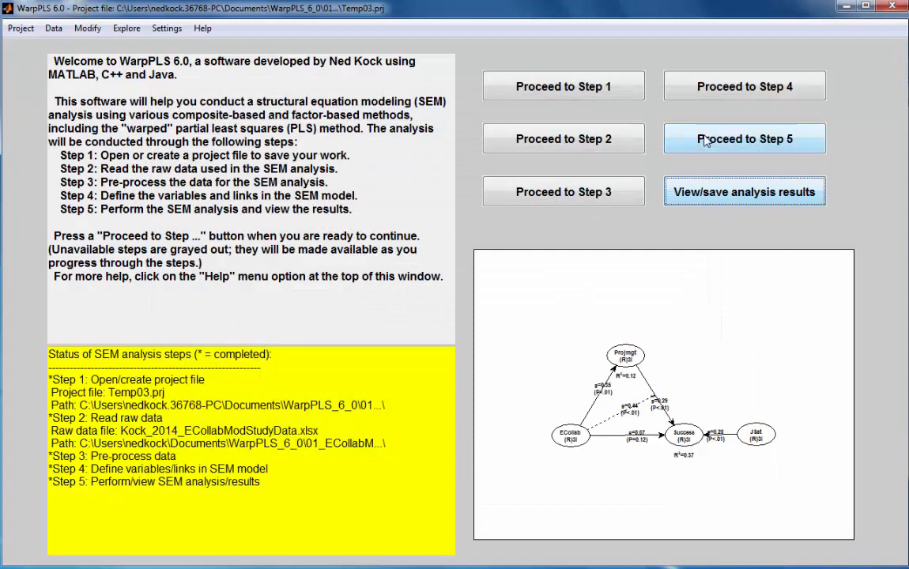
{"action": "left_click", "coordinate": [743, 139]}
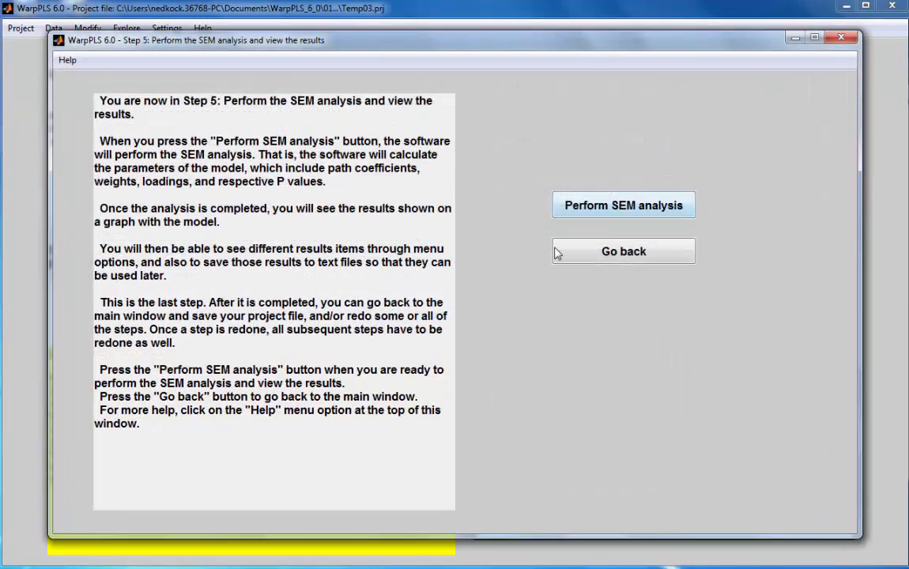
{"action": "left_click", "coordinate": [622, 206]}
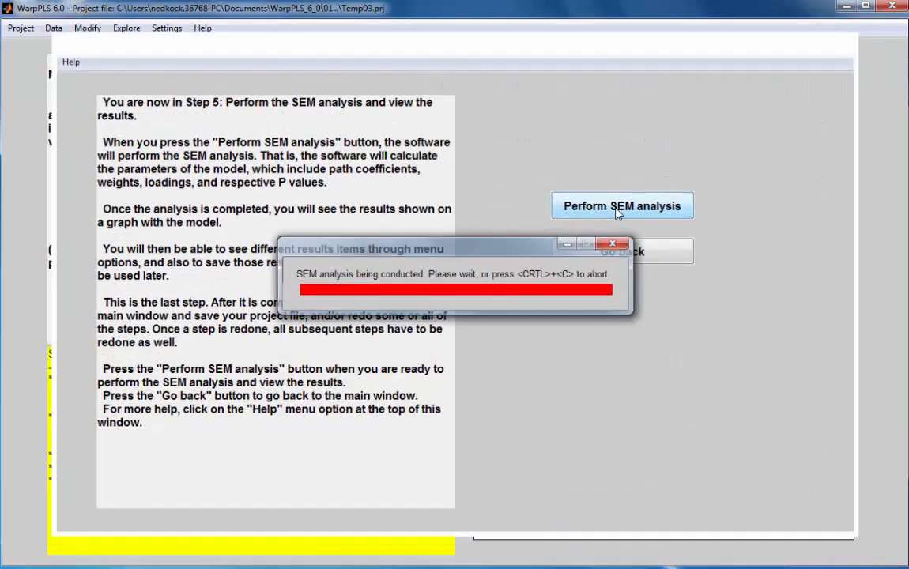
{"action": "left_click", "coordinate": [622, 206]}
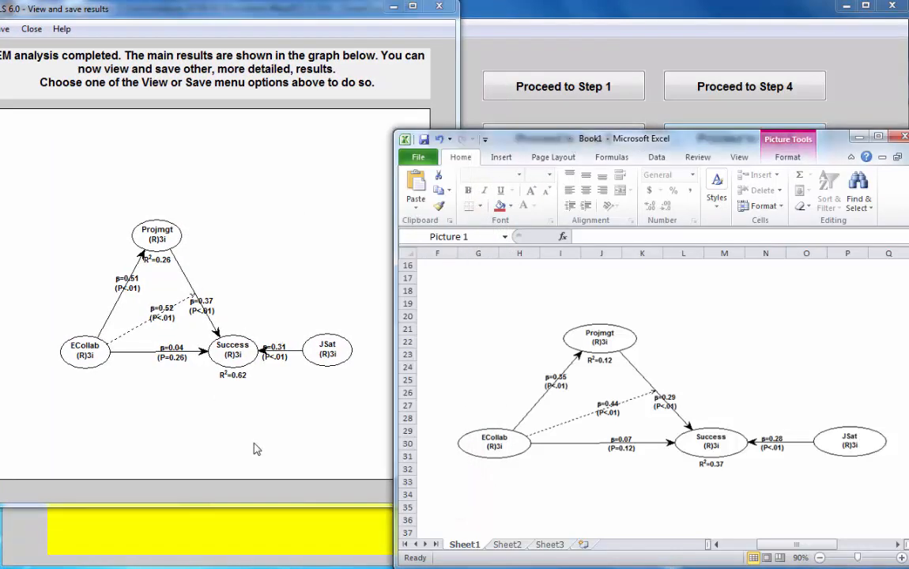
{"action": "mouse_move", "coordinate": [123, 293]}
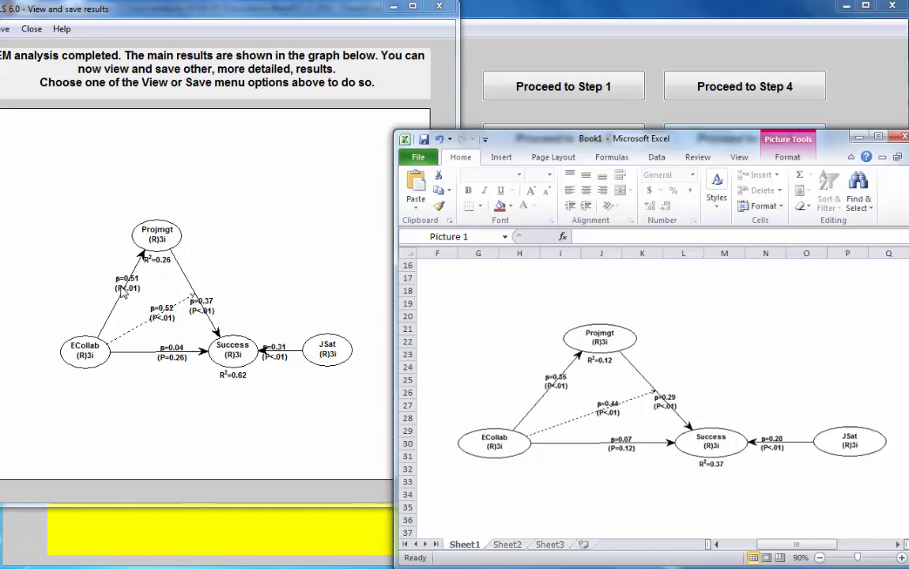
{"action": "mouse_move", "coordinate": [616, 392]}
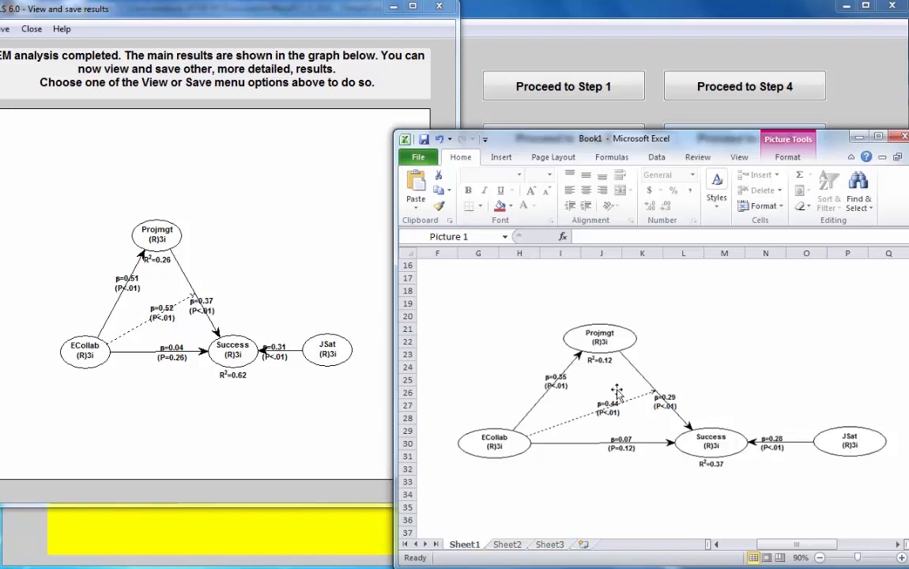
{"action": "mouse_move", "coordinate": [771, 380]}
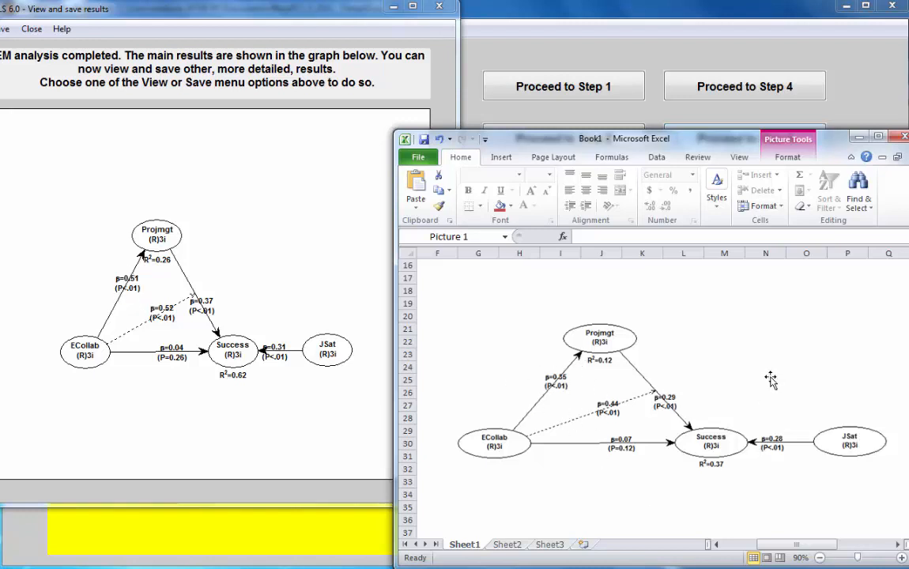
{"action": "mouse_move", "coordinate": [762, 386]}
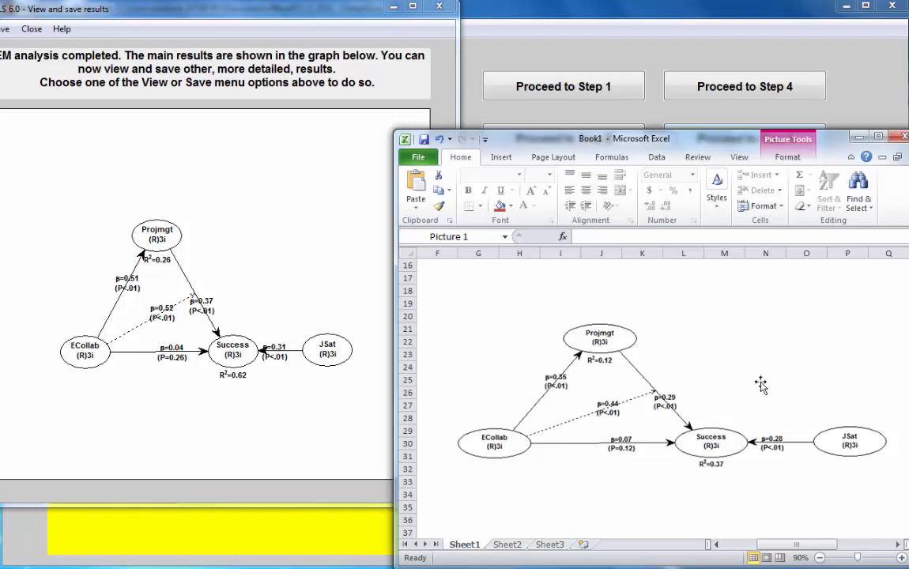
{"action": "mouse_move", "coordinate": [146, 282]}
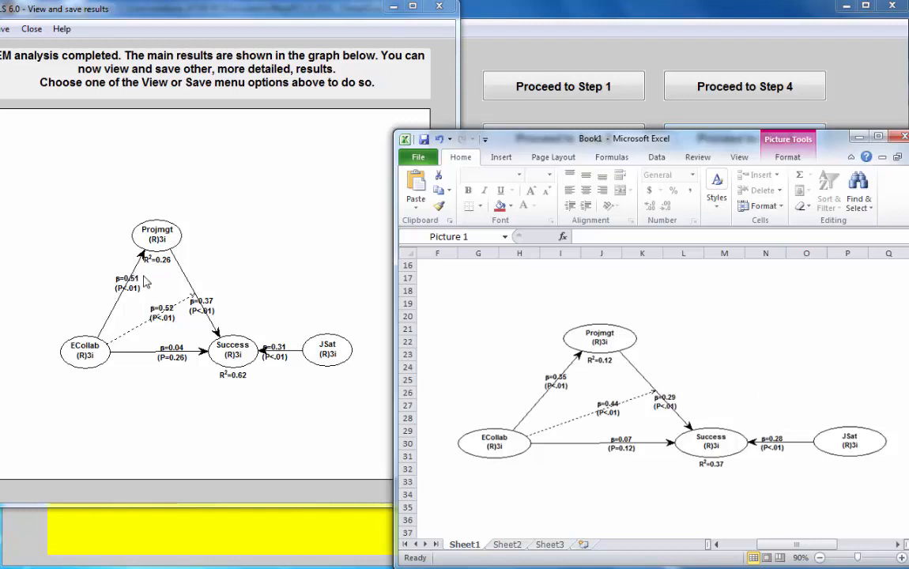
{"action": "mouse_move", "coordinate": [145, 299]}
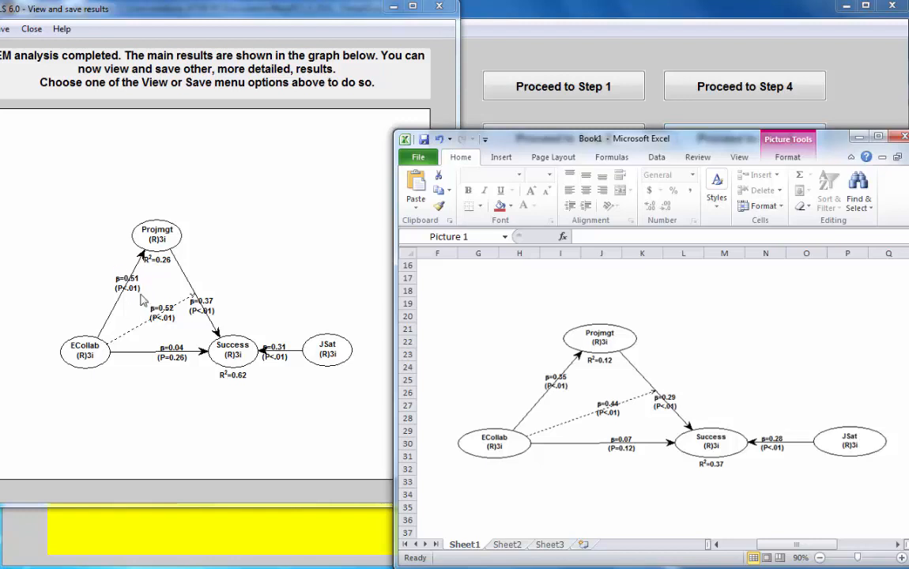
{"action": "mouse_move", "coordinate": [105, 346]}
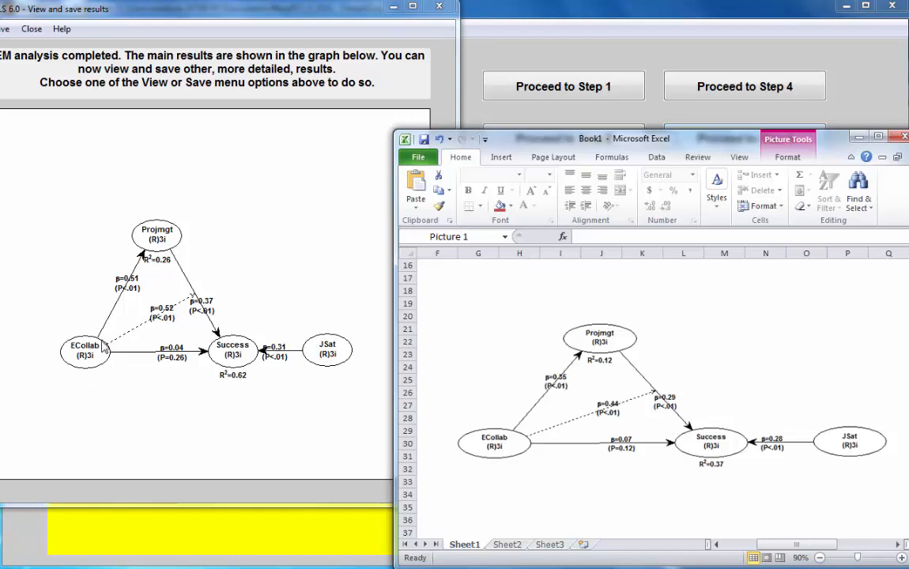
{"action": "mouse_move", "coordinate": [127, 299]}
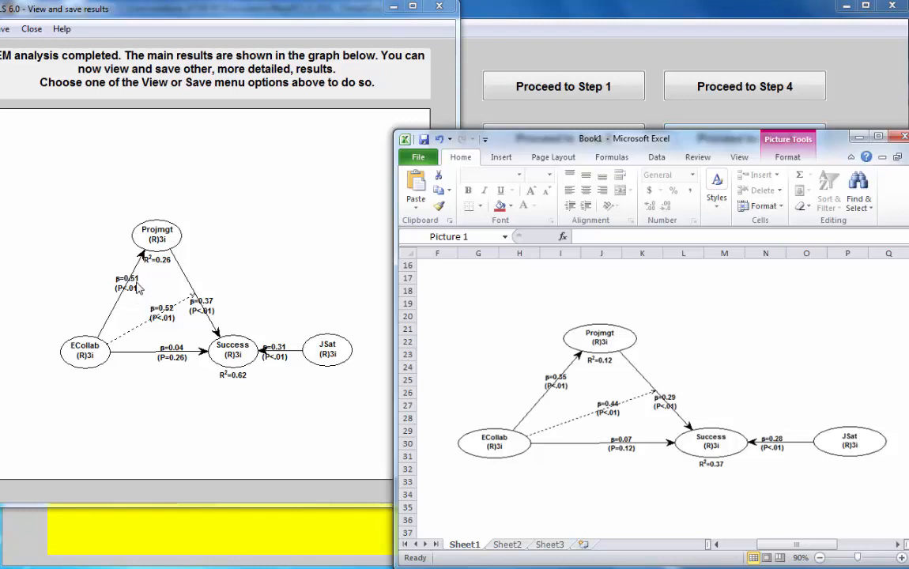
{"action": "mouse_move", "coordinate": [139, 307]}
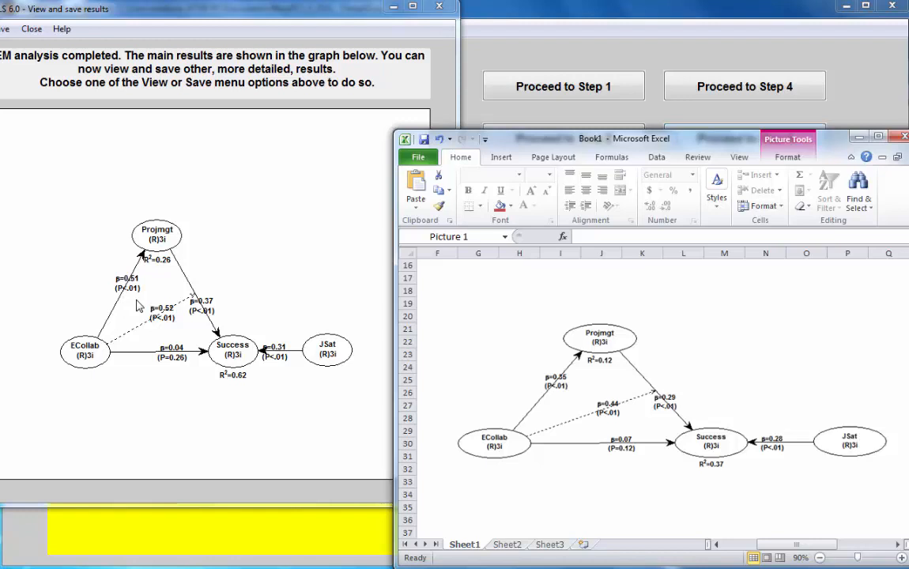
{"action": "mouse_move", "coordinate": [544, 370]}
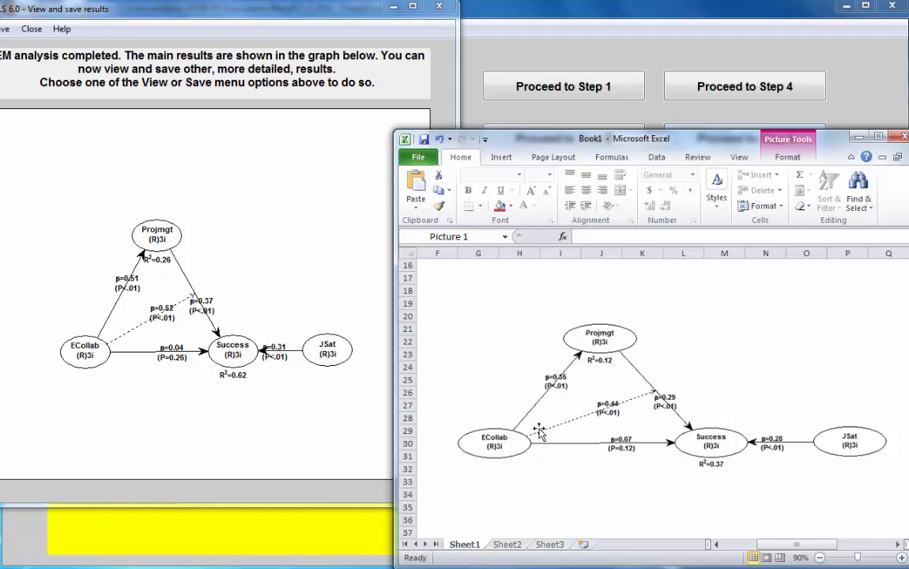
{"action": "mouse_move", "coordinate": [629, 378]}
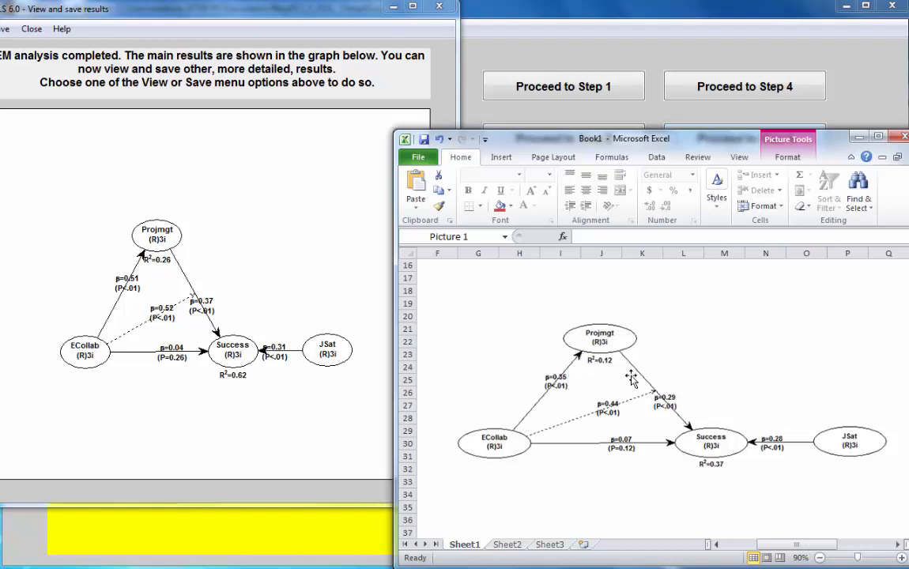
{"action": "mouse_move", "coordinate": [583, 398]}
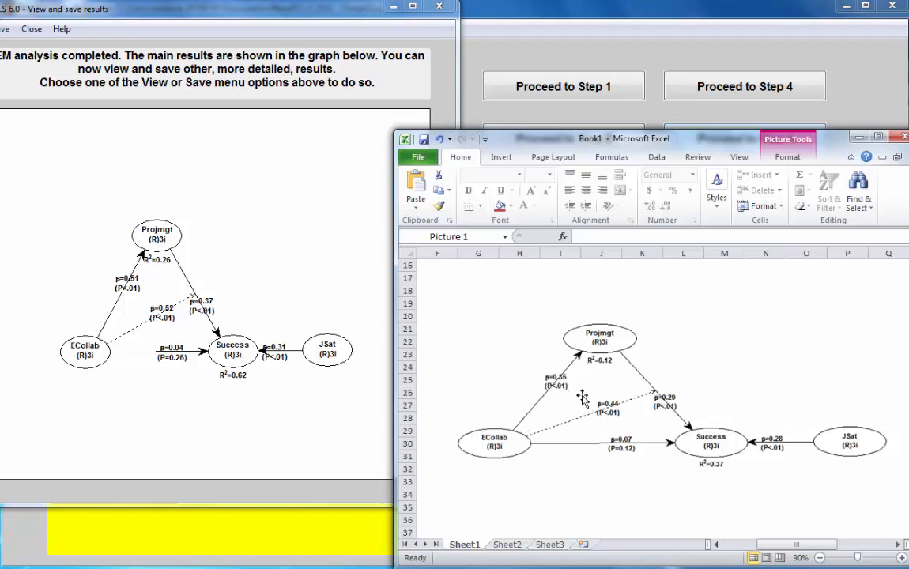
{"action": "mouse_move", "coordinate": [577, 399]}
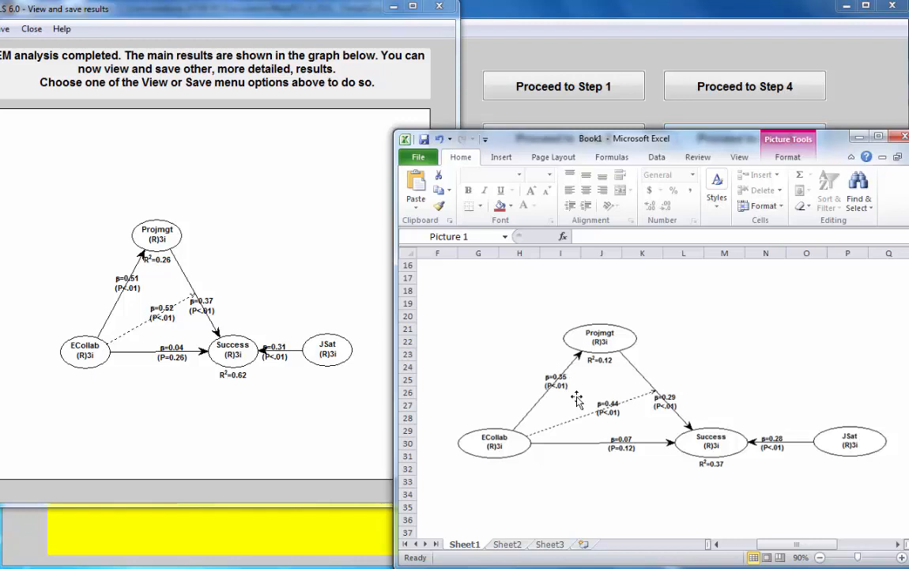